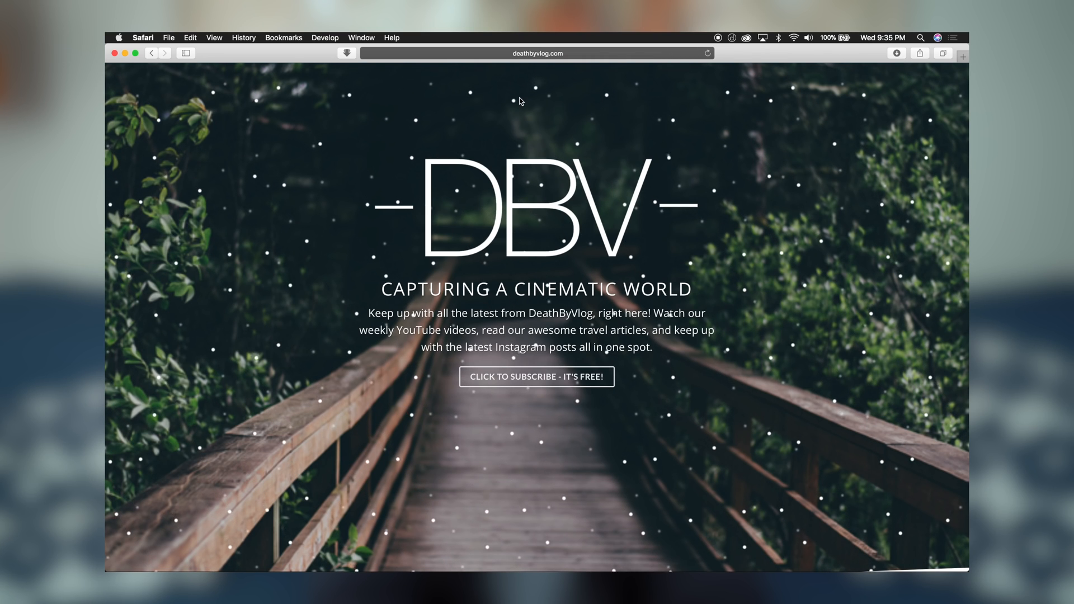
{"action": "mouse_move", "coordinate": [413, 123]}
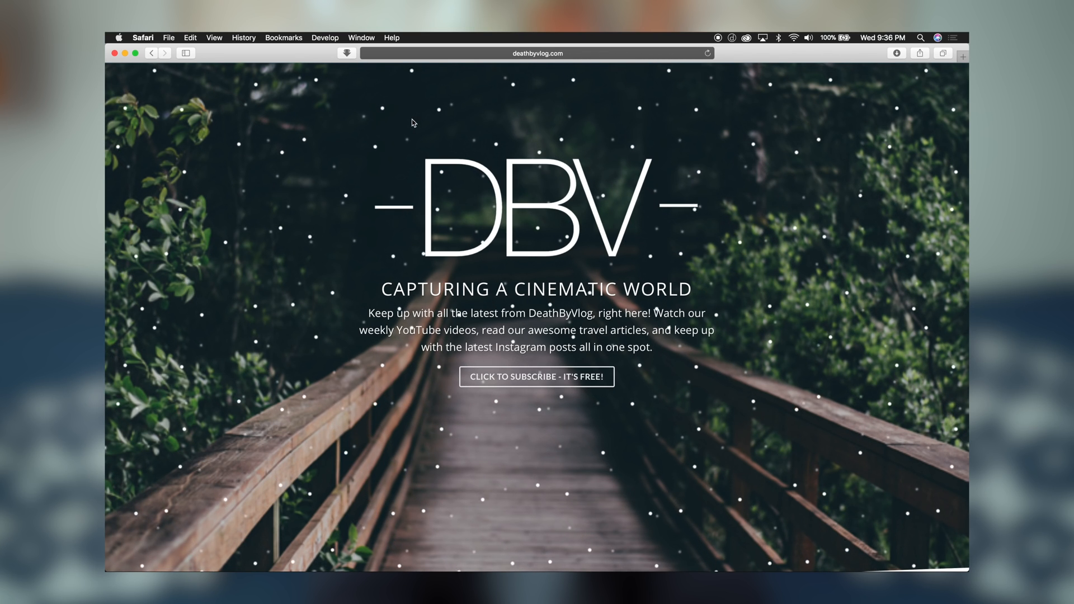
Scroll the DeathByVlog homepage down to the Free Downloads banner
{"action": "scroll", "scroll_direction": "down", "scroll_amount": 3}
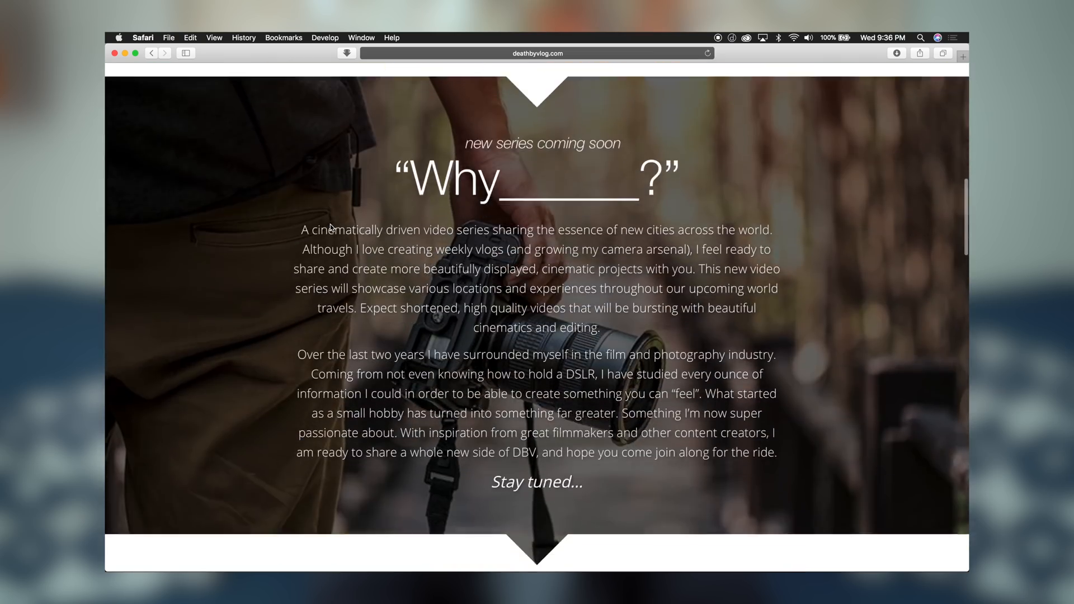
{"action": "scroll", "scroll_direction": "down", "scroll_amount": 3}
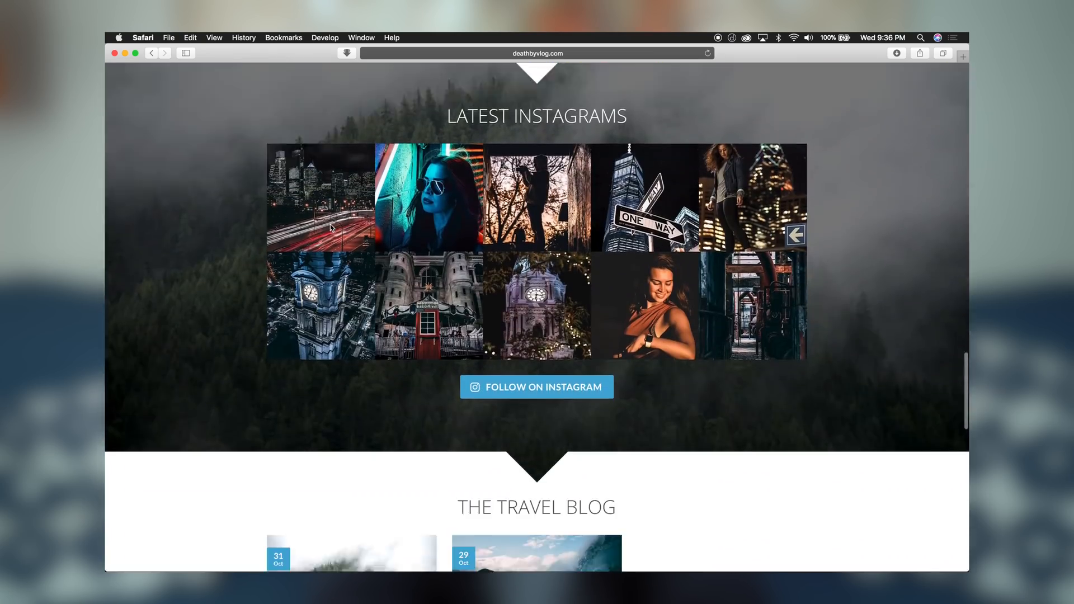
{"action": "scroll", "scroll_direction": "down", "scroll_amount": 3}
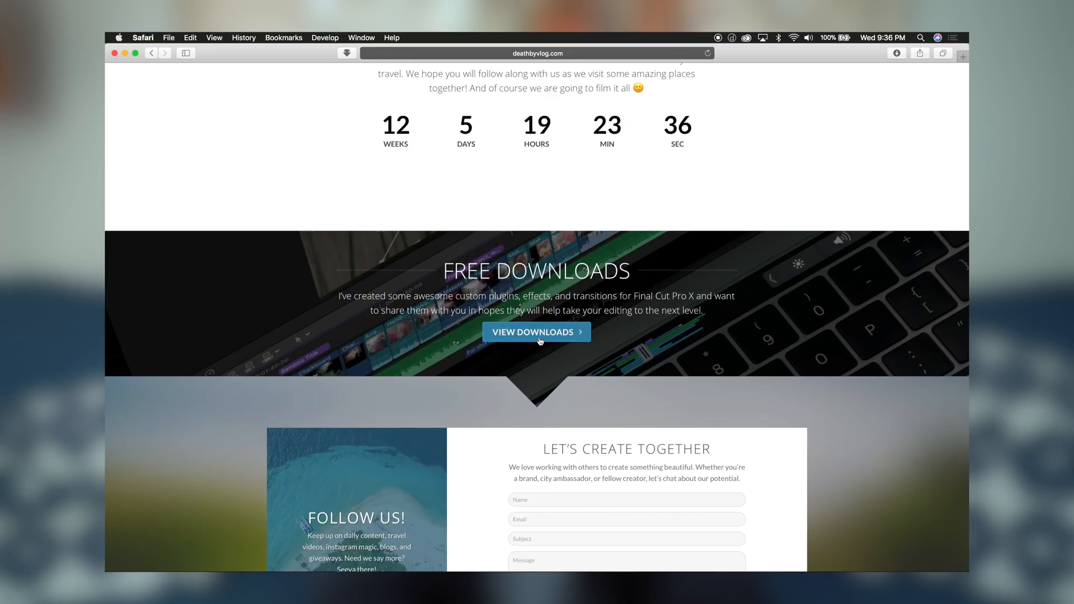
View the Free Downloads page, preview the Ghosting plugin video, then close the popup
{"action": "left_click", "coordinate": [536, 332]}
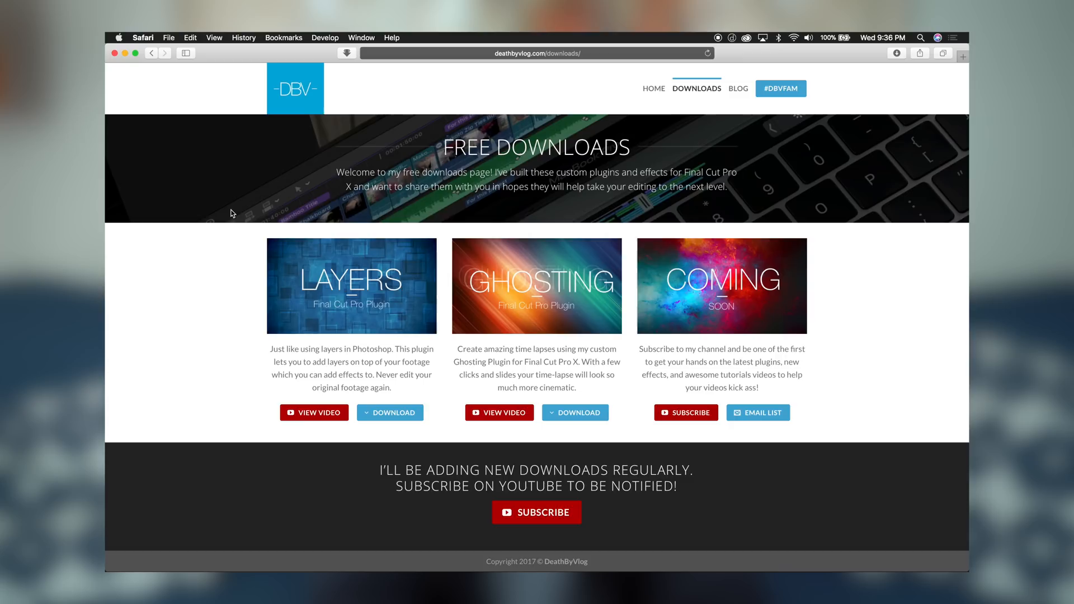
{"action": "mouse_move", "coordinate": [220, 286]}
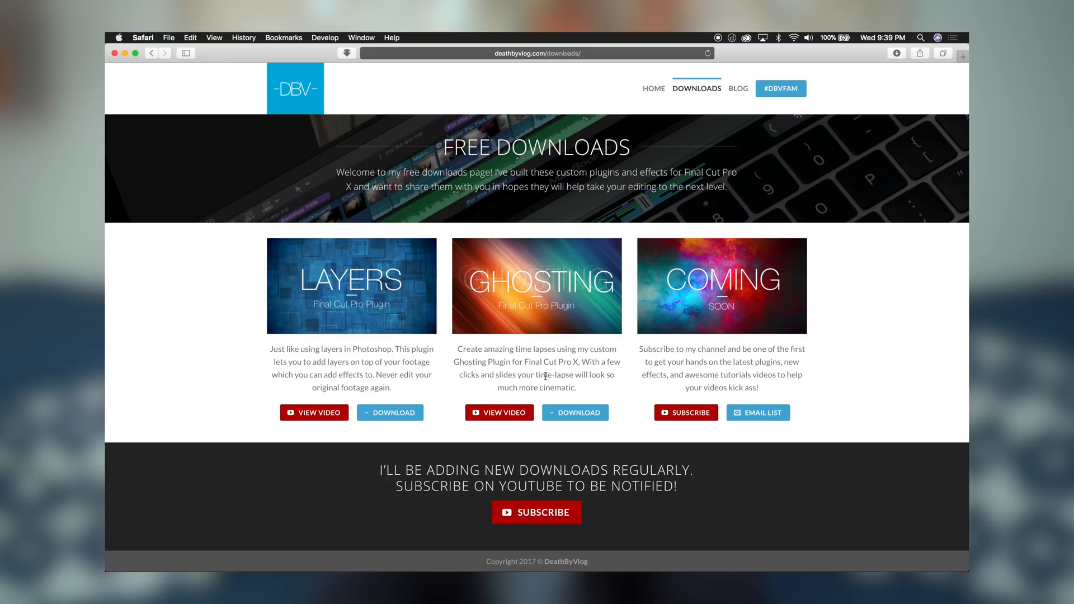
{"action": "left_click", "coordinate": [499, 413]}
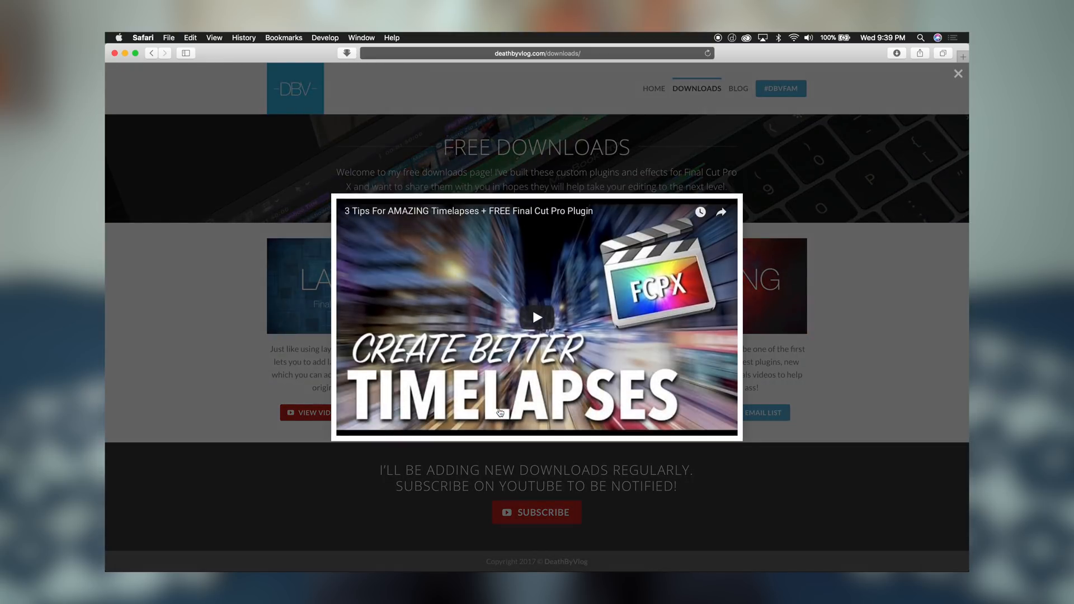
{"action": "mouse_move", "coordinate": [759, 229]}
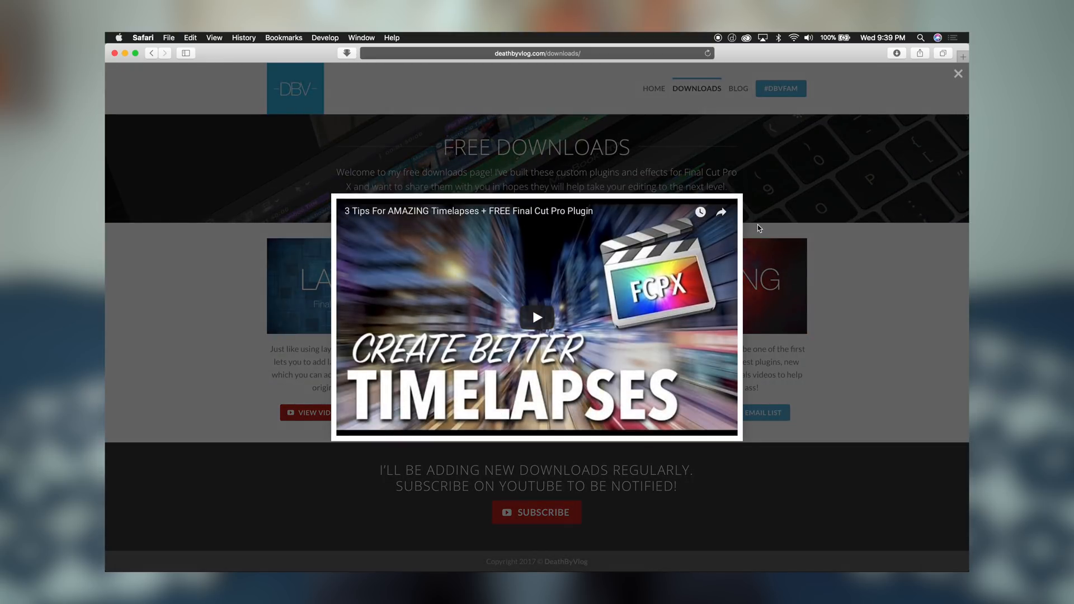
{"action": "left_click", "coordinate": [958, 73]}
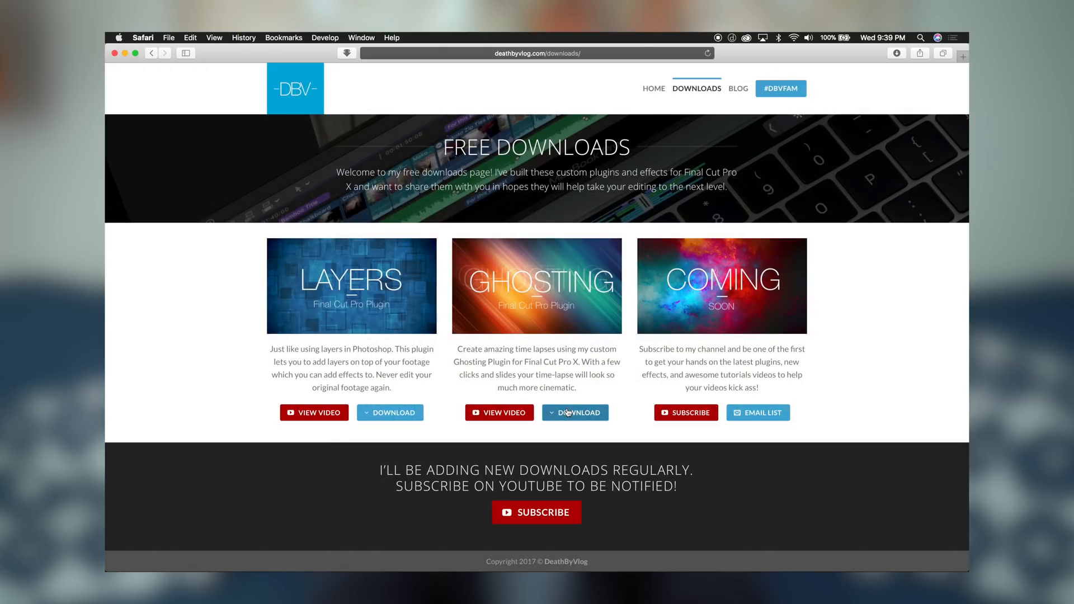
Request the Ghosting plugin download with the email 'ryan@' and close the confirmation
{"action": "left_click", "coordinate": [575, 413]}
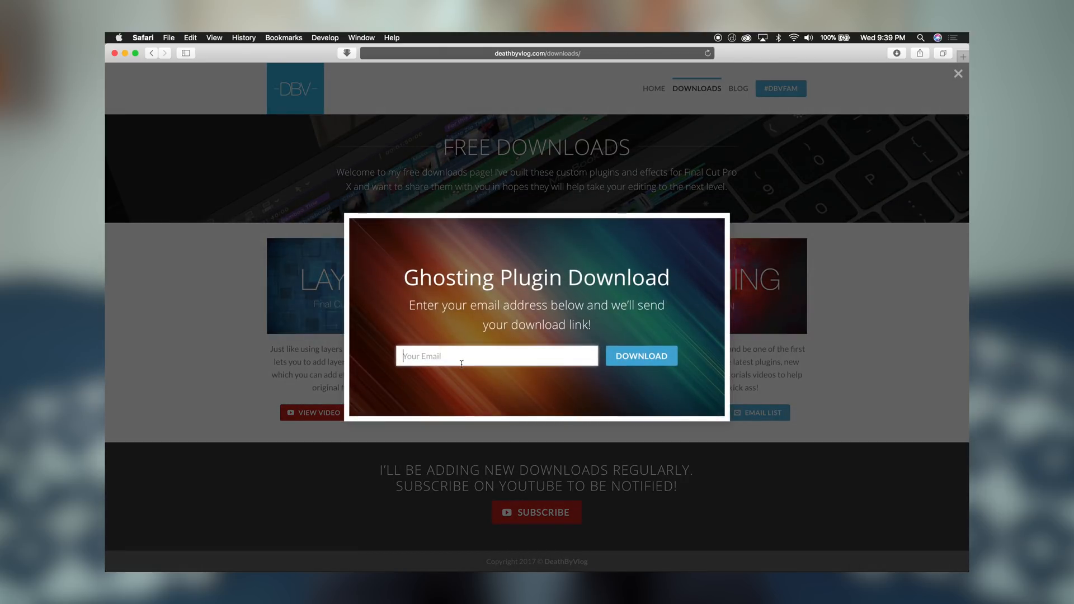
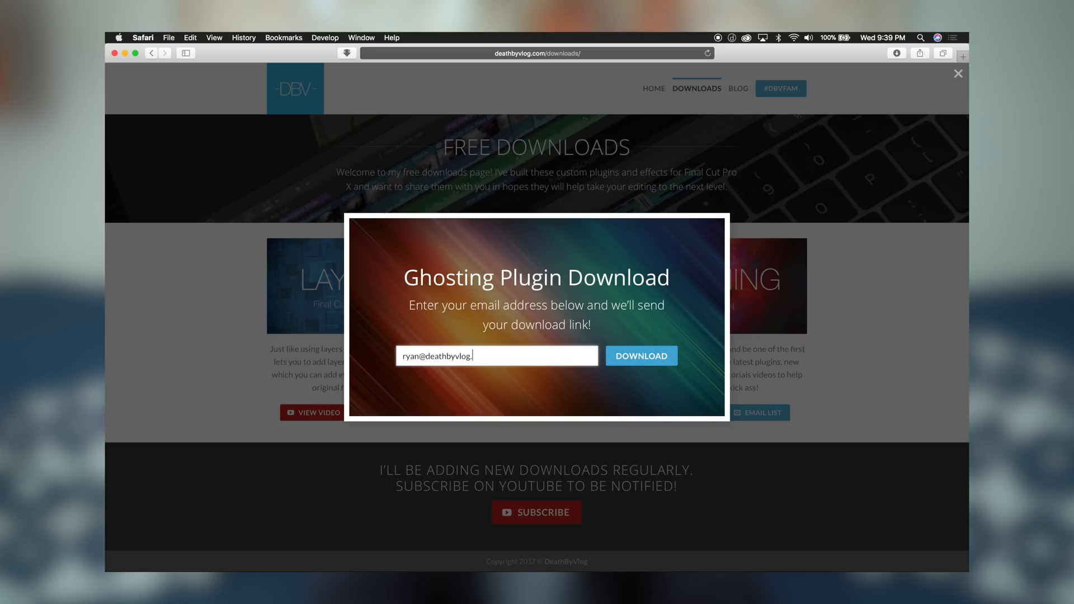
{"action": "left_click", "coordinate": [640, 356]}
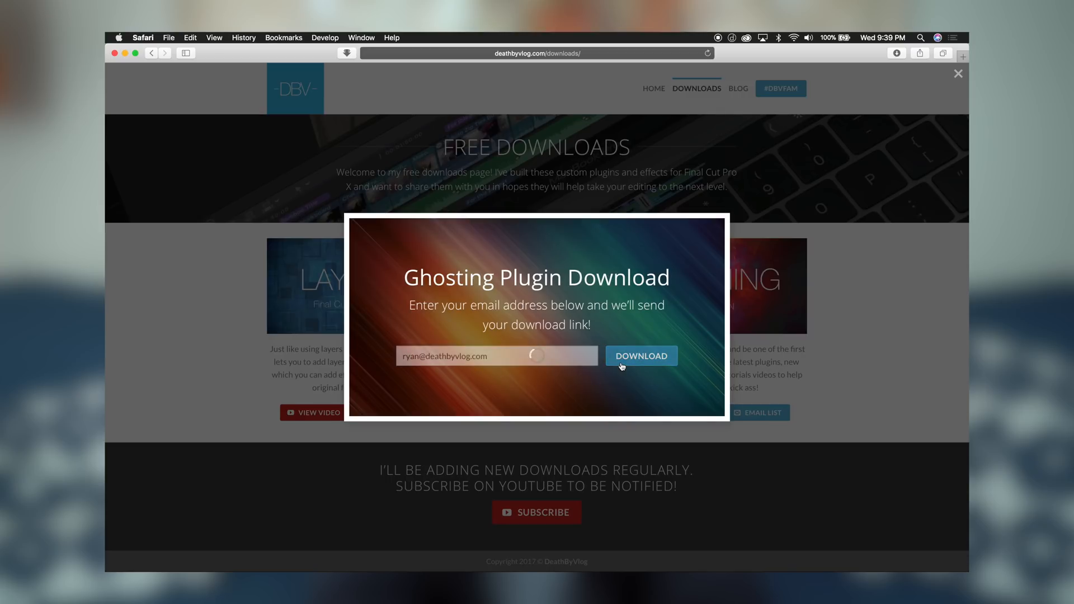
{"action": "left_click", "coordinate": [641, 356]}
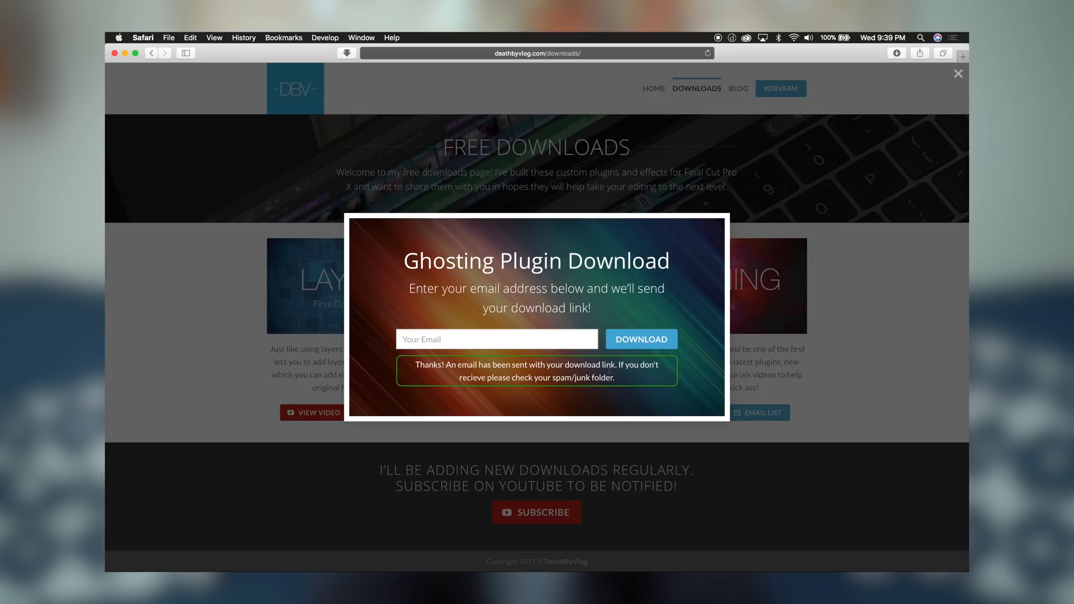
{"action": "left_click", "coordinate": [958, 73]}
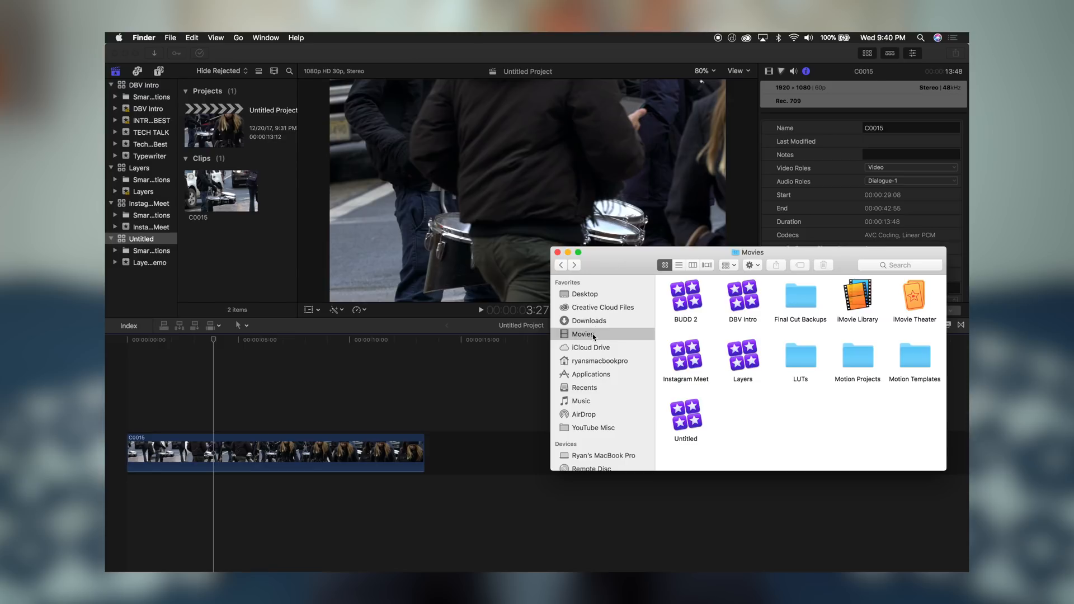
{"action": "mouse_move", "coordinate": [587, 335]}
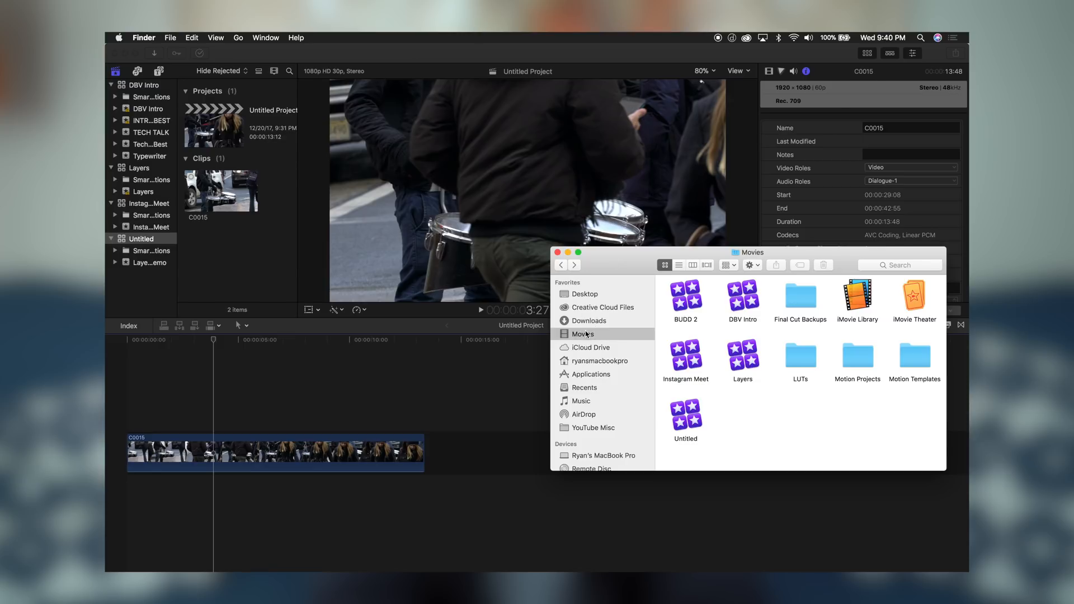
{"action": "mouse_move", "coordinate": [630, 334]}
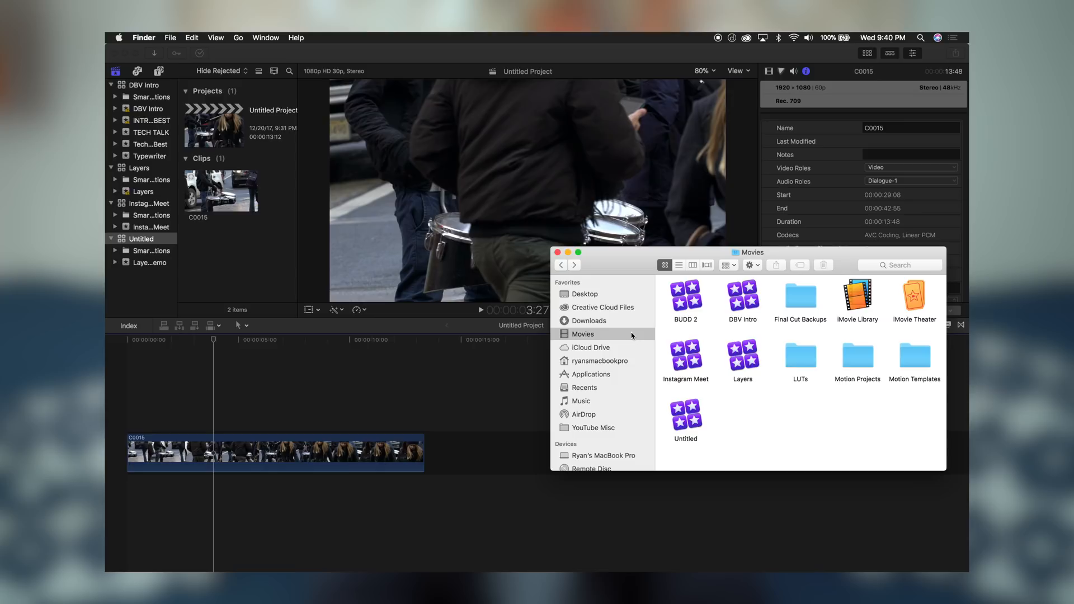
{"action": "mouse_move", "coordinate": [771, 364]}
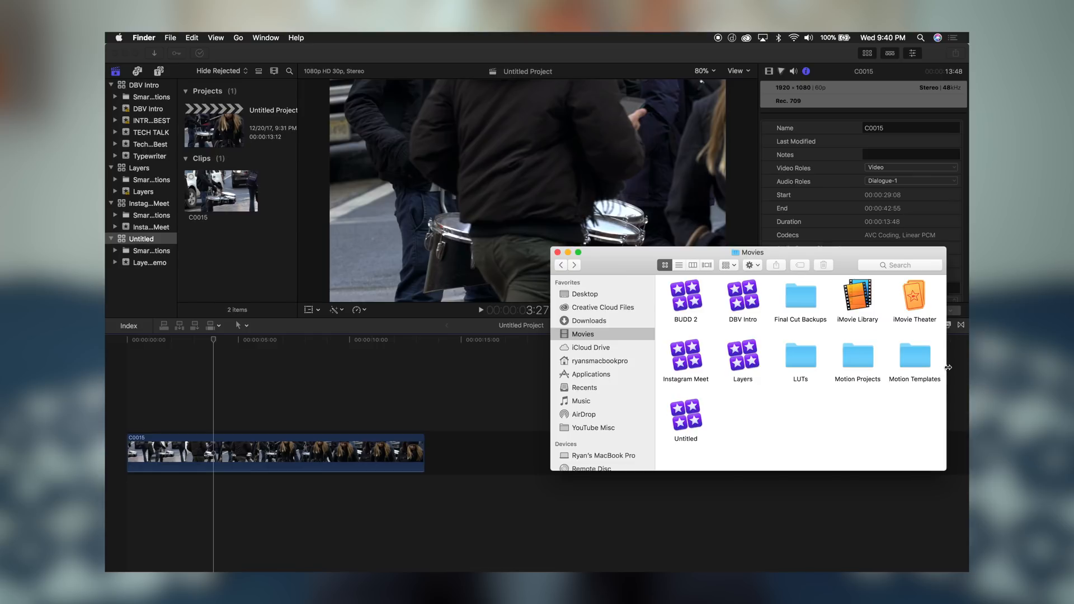
{"action": "mouse_move", "coordinate": [887, 387]}
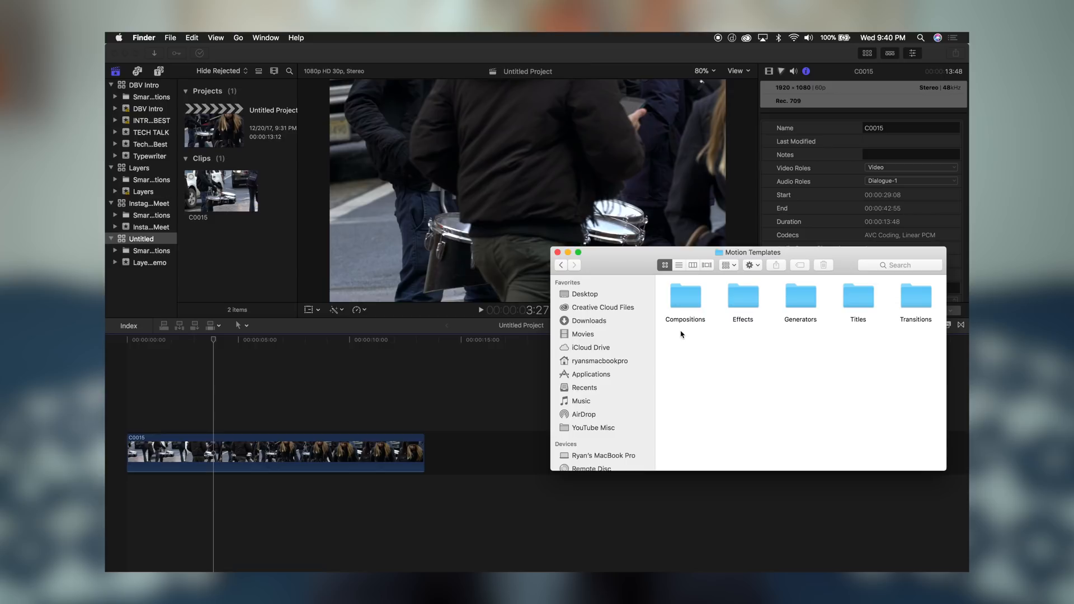
{"action": "mouse_move", "coordinate": [815, 334]}
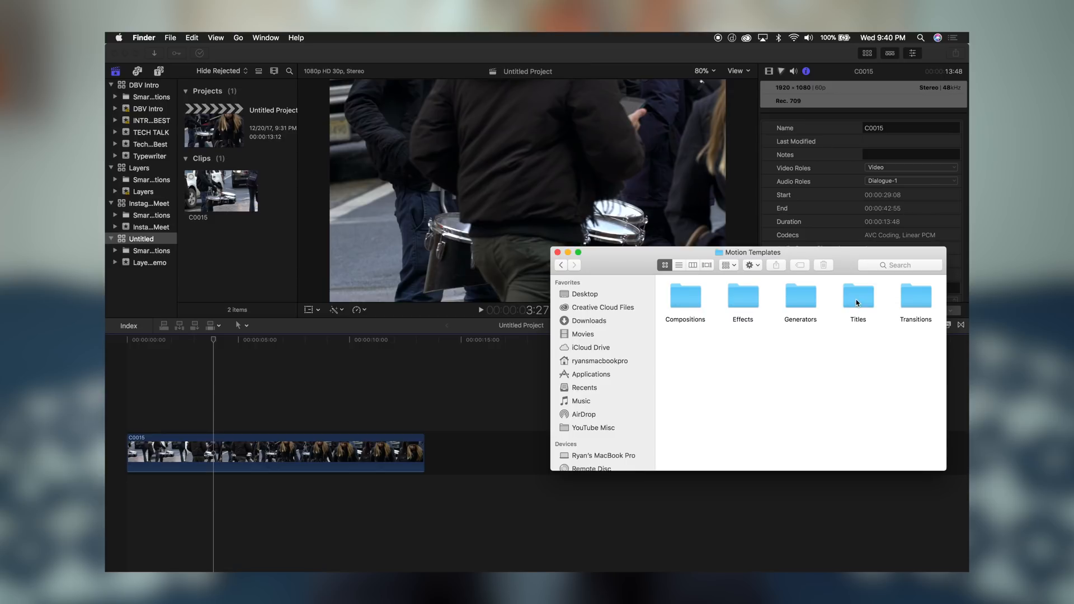
Browse into the Titles folder inside Motion Templates in Finder
{"action": "double_click", "coordinate": [857, 295]}
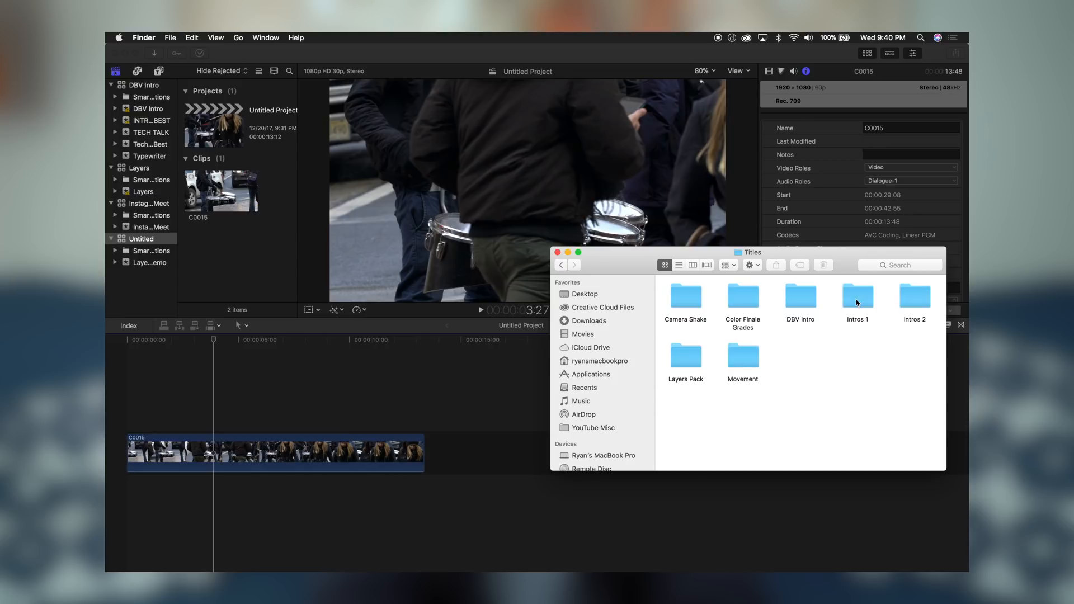
{"action": "mouse_move", "coordinate": [710, 365]}
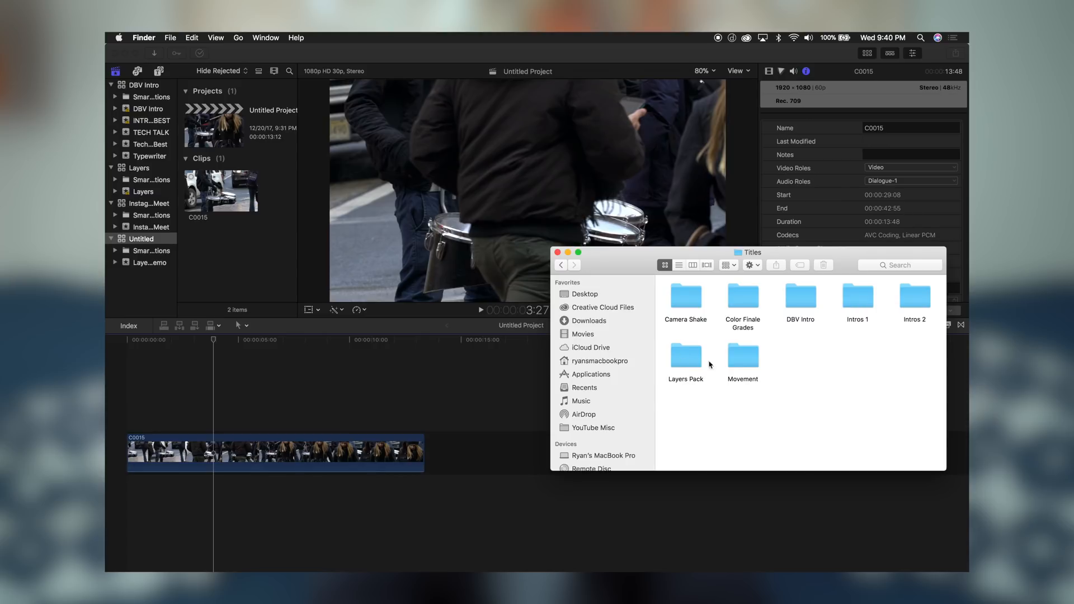
{"action": "mouse_move", "coordinate": [689, 361]}
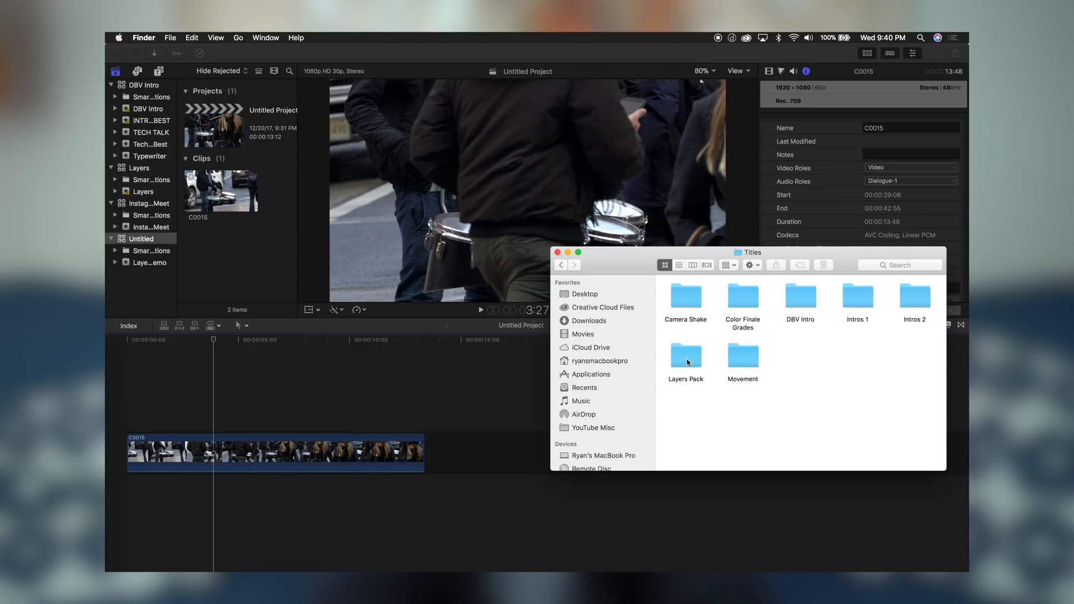
{"action": "left_click", "coordinate": [685, 356]}
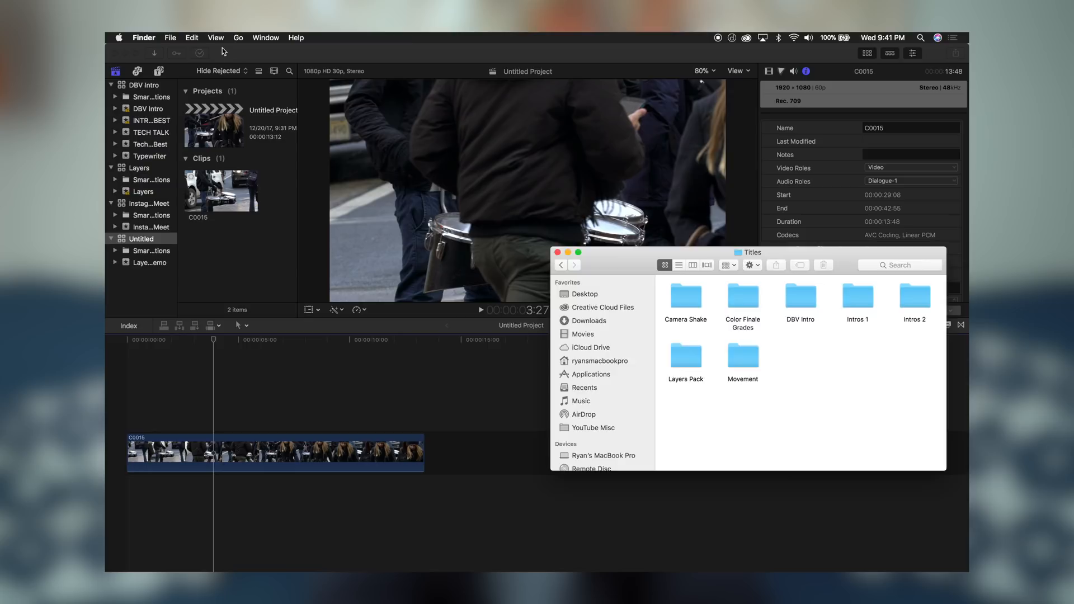
In Final Cut Pro's titles browser, list the Layers Pack and pick the 1080p 30fps title
{"action": "left_click", "coordinate": [154, 38]}
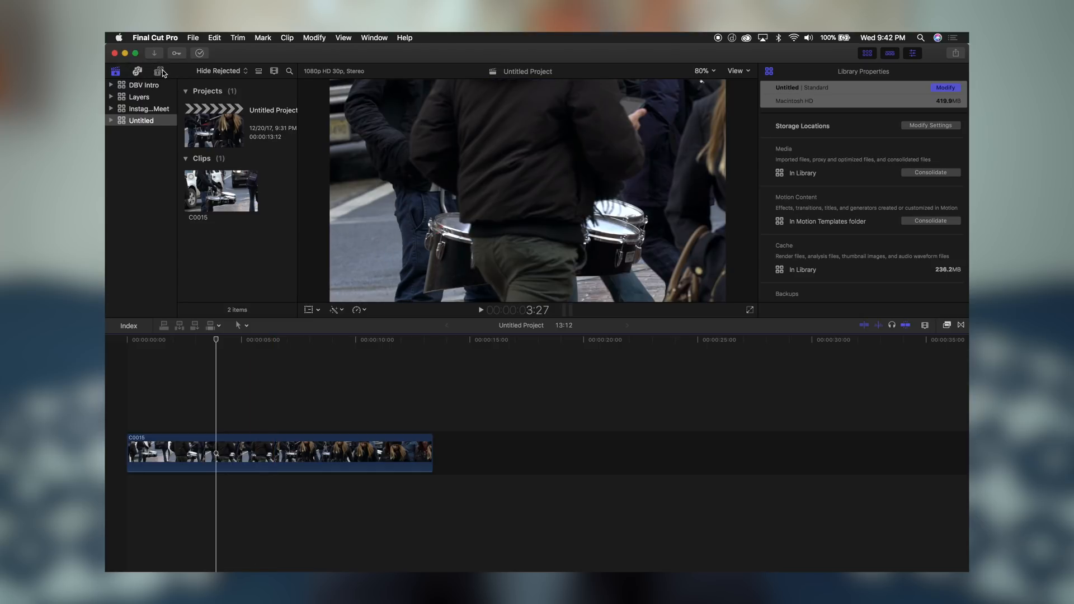
{"action": "left_click", "coordinate": [158, 72]}
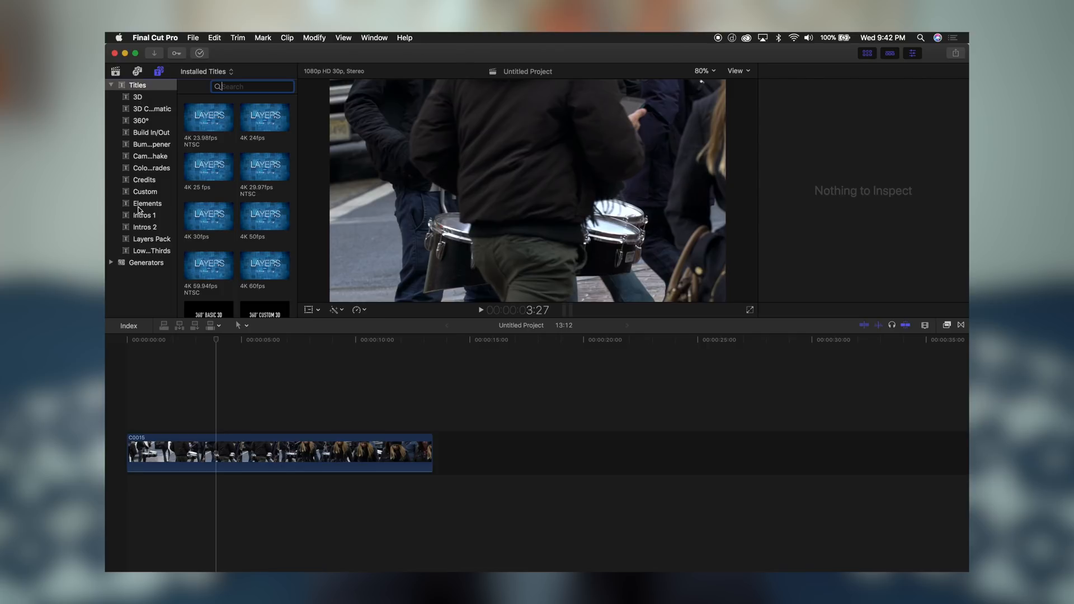
{"action": "left_click", "coordinate": [151, 238]}
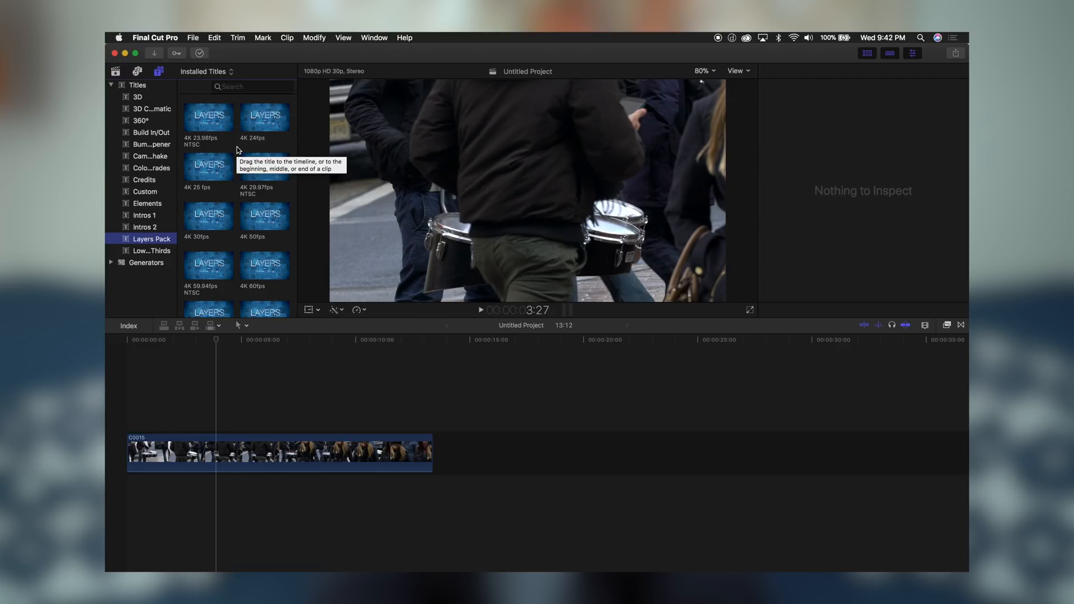
{"action": "mouse_move", "coordinate": [239, 144]}
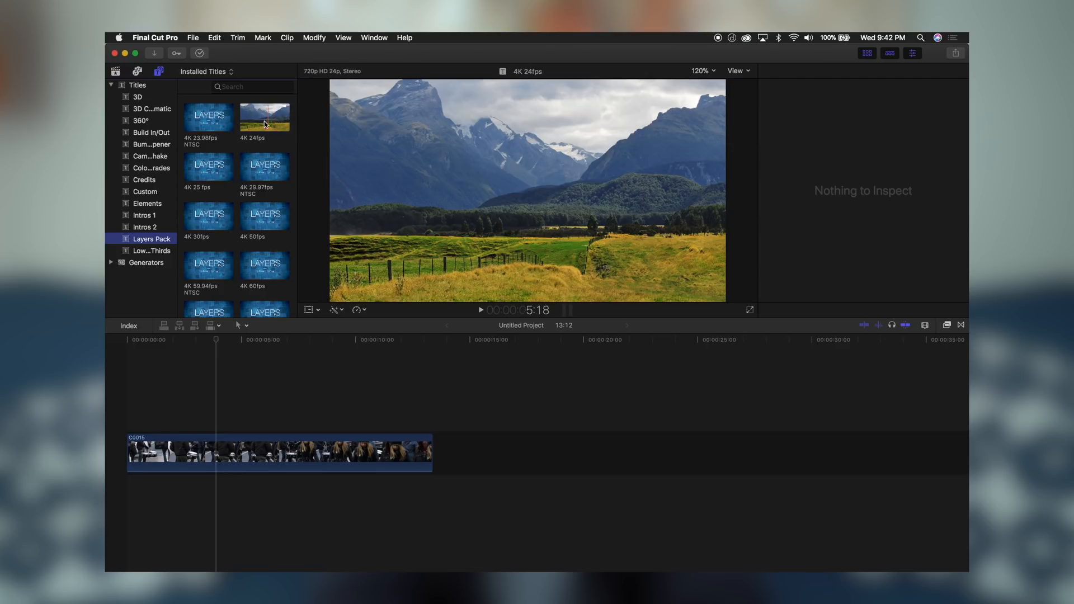
{"action": "scroll", "scroll_direction": "down", "scroll_amount": 3}
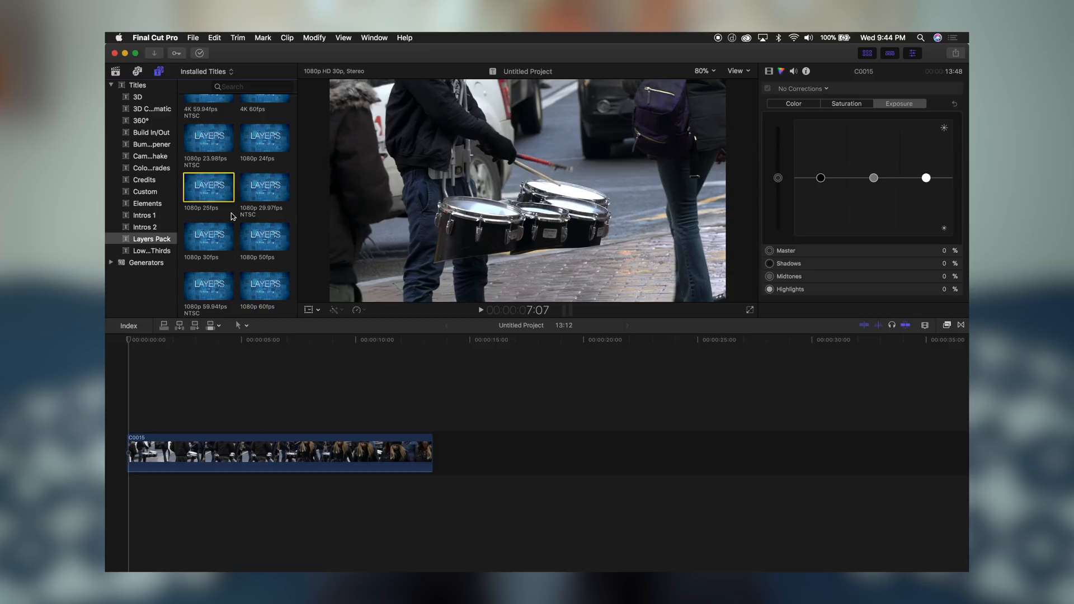
{"action": "mouse_move", "coordinate": [204, 242]}
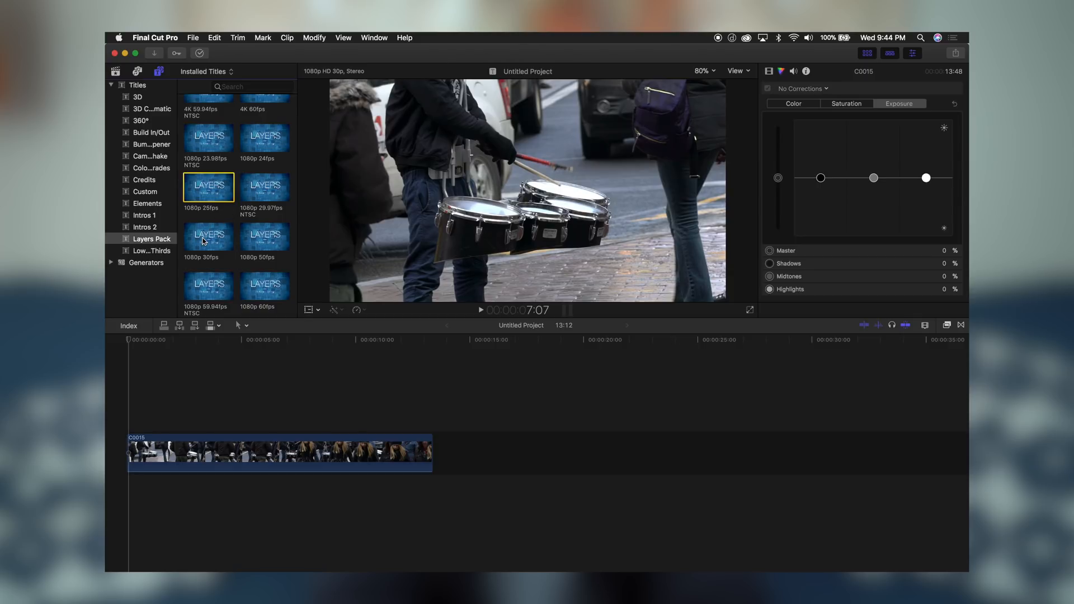
{"action": "left_click", "coordinate": [208, 237]}
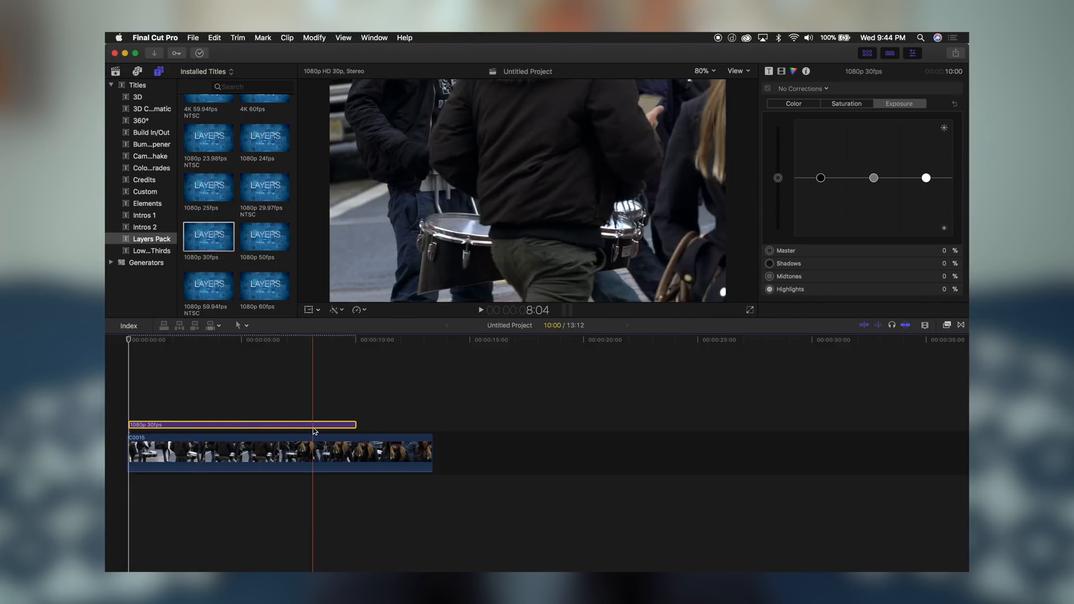
Stretch the Layers title to the clip's full length and show its published parameters
{"action": "left_click_drag", "start_coordinate": [355, 424], "coordinate": [417, 425]}
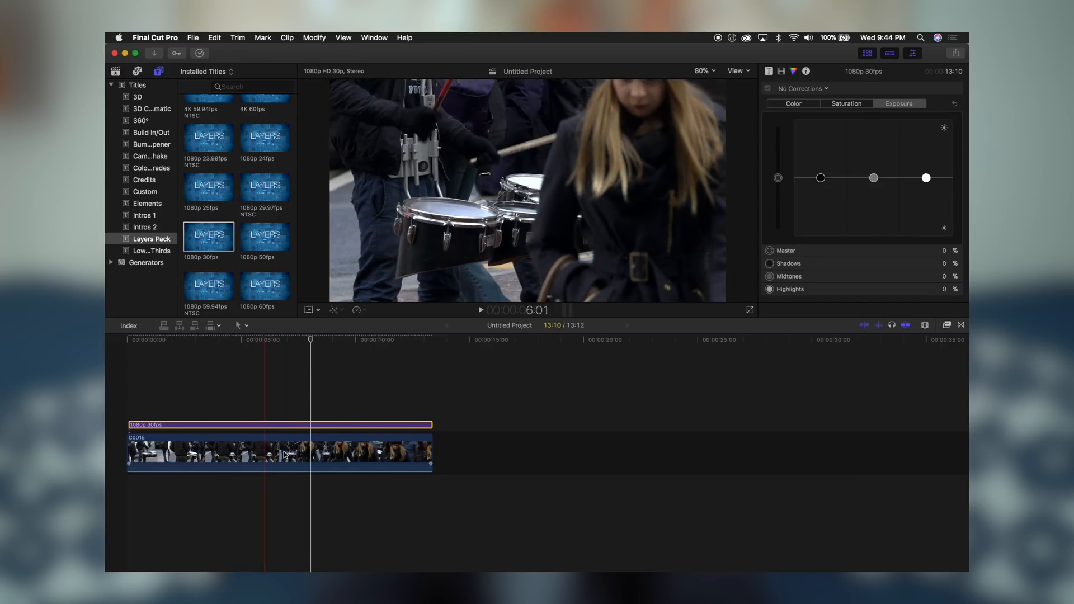
{"action": "left_click", "coordinate": [291, 425]}
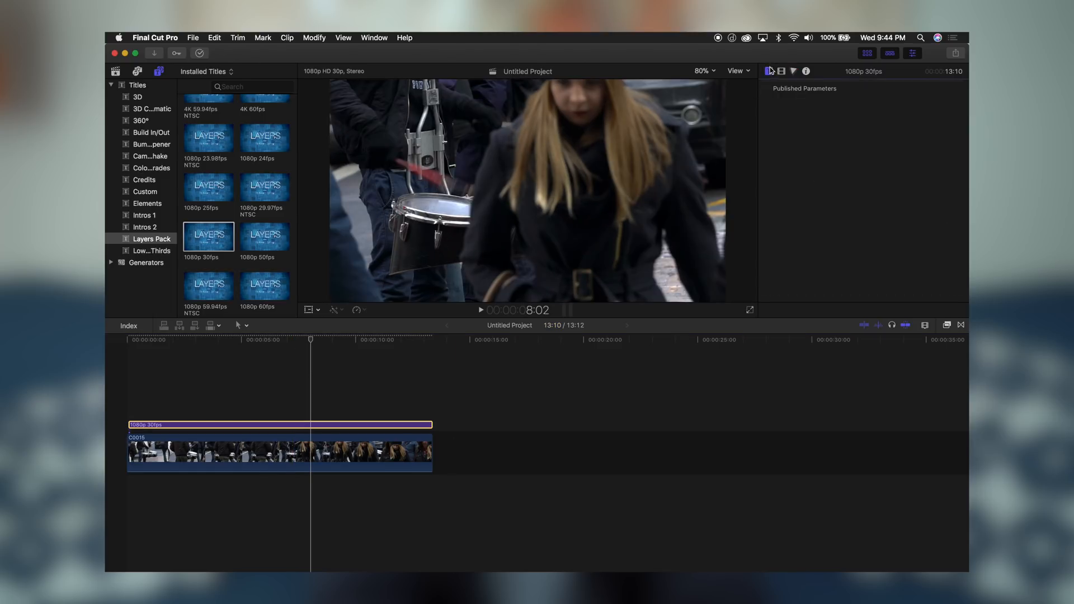
Add a Color Board to the title and boost midtone and highlight saturation
{"action": "left_click", "coordinate": [792, 70]}
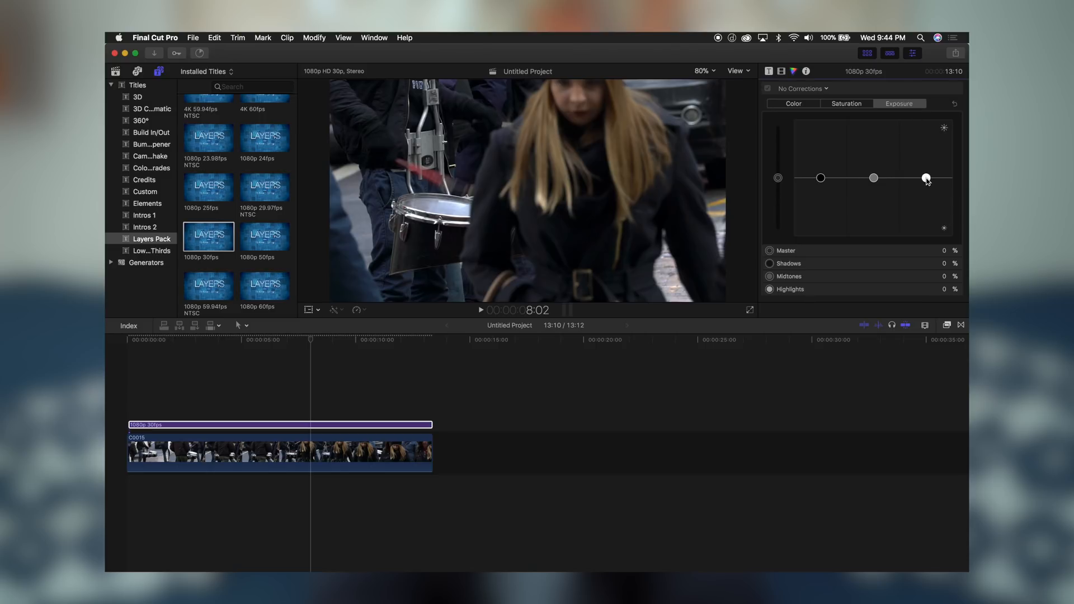
{"action": "left_click_drag", "start_coordinate": [926, 178], "coordinate": [926, 152]}
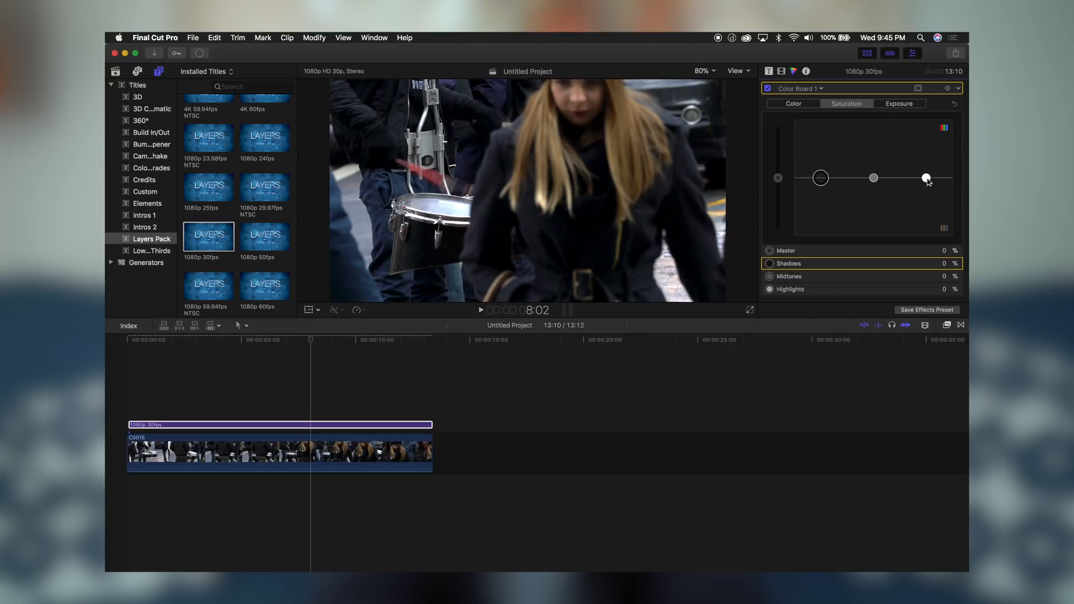
{"action": "left_click_drag", "start_coordinate": [927, 178], "coordinate": [926, 166]}
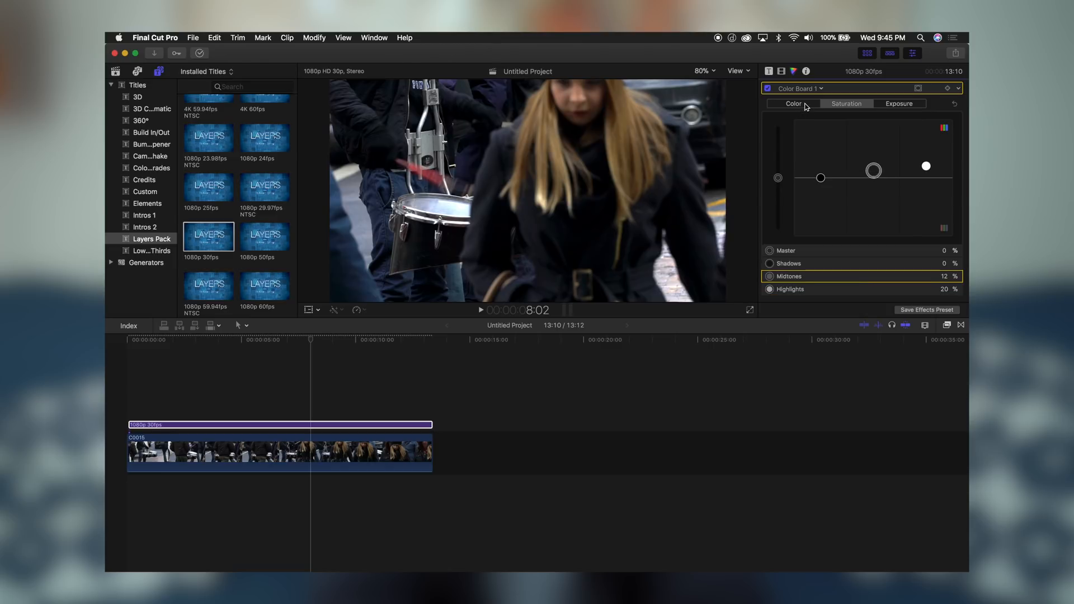
Tint the midtones blue, adjust exposure, and preview the grade on the drumline clip
{"action": "left_click", "coordinate": [793, 103]}
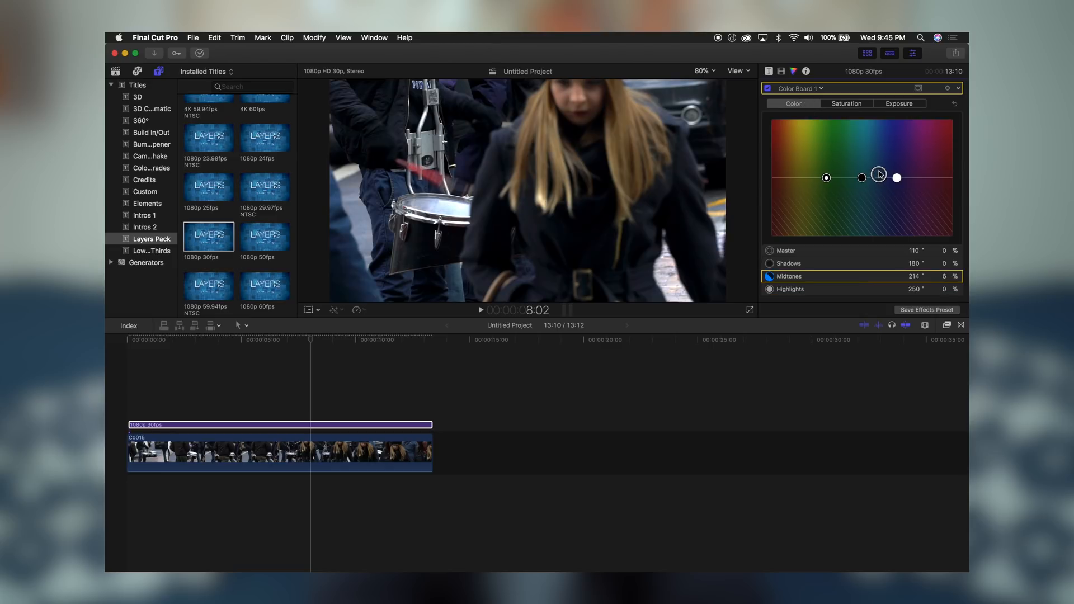
{"action": "left_click_drag", "start_coordinate": [880, 172], "coordinate": [896, 178]}
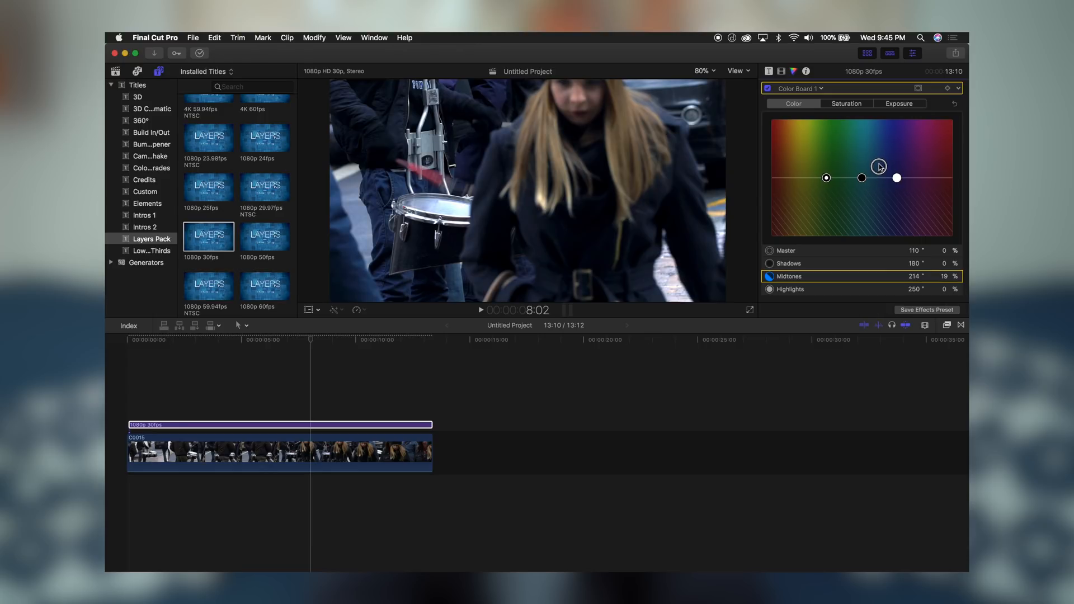
{"action": "left_click", "coordinate": [899, 103]}
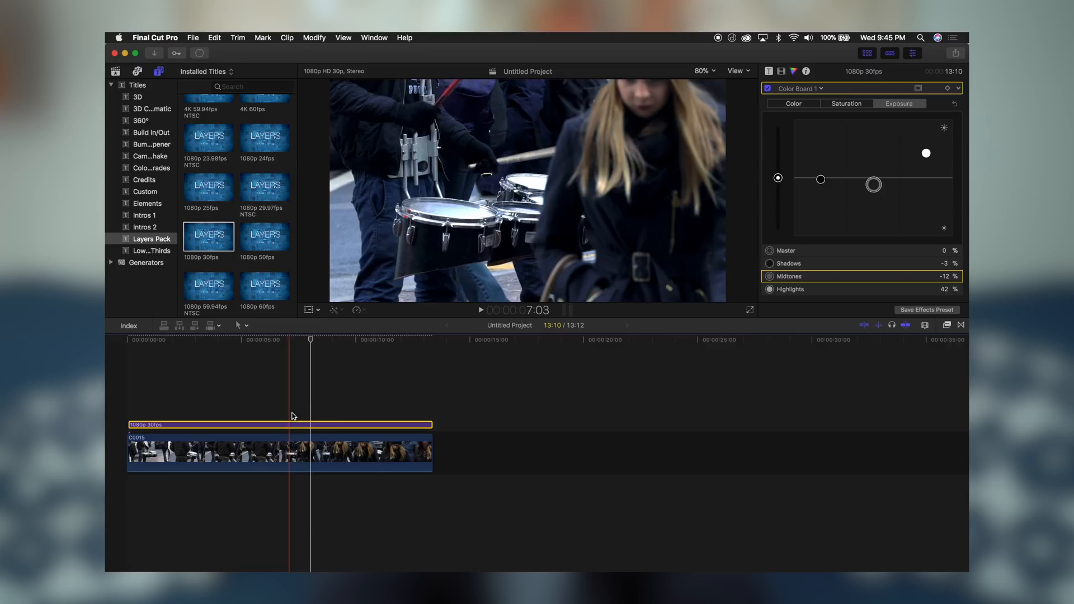
{"action": "left_click", "coordinate": [310, 425]}
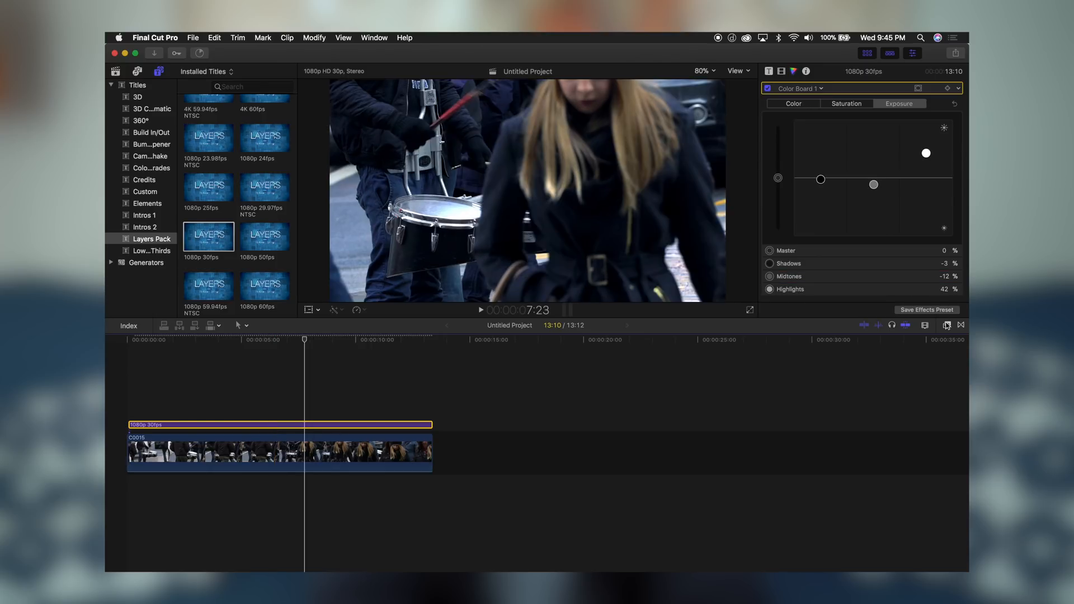
{"action": "left_click", "coordinate": [948, 324]}
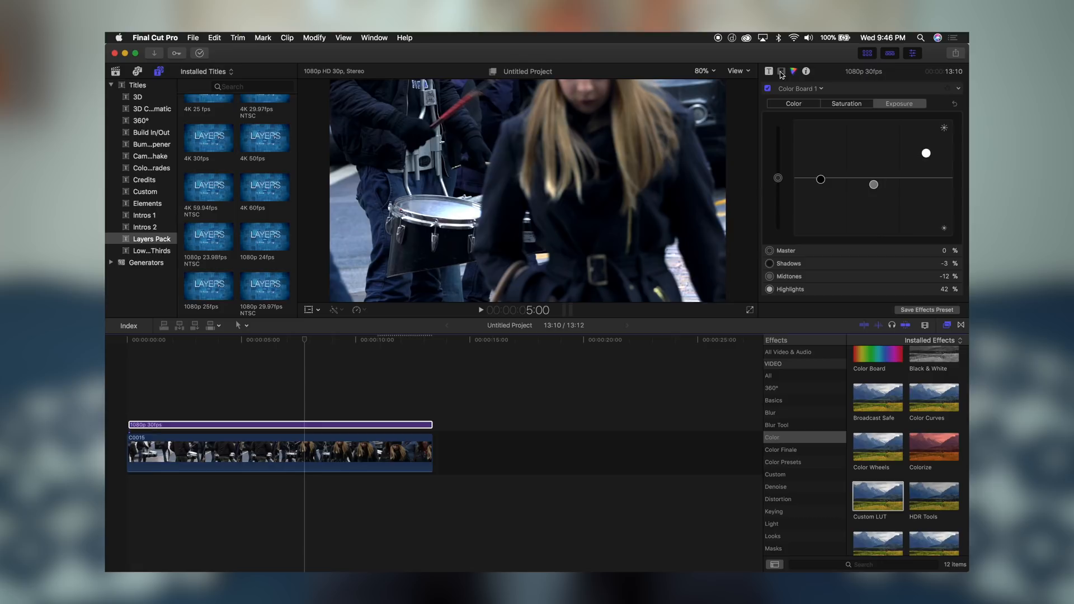
Show the title's Custom LUT effect in the Video inspector and open its LUT pop-up
{"action": "left_click", "coordinate": [780, 72]}
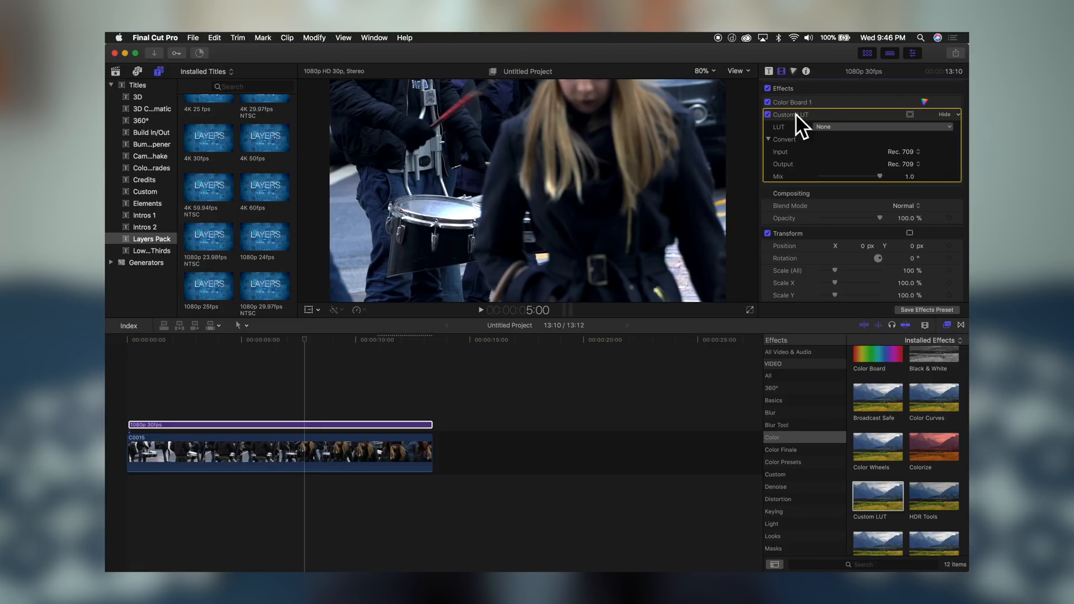
{"action": "mouse_move", "coordinate": [862, 120]}
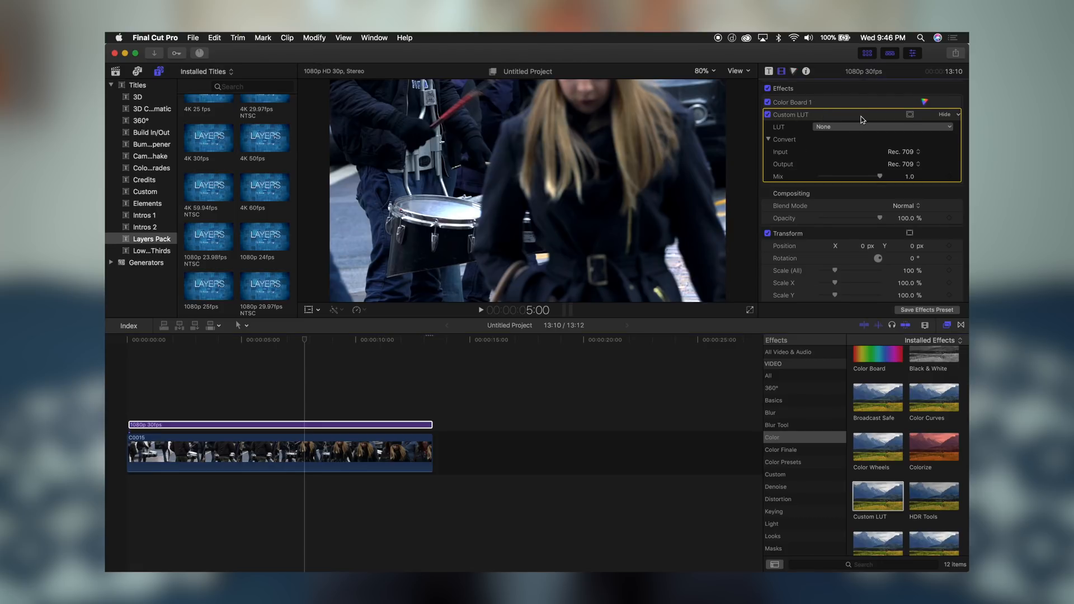
{"action": "left_click", "coordinate": [883, 126]}
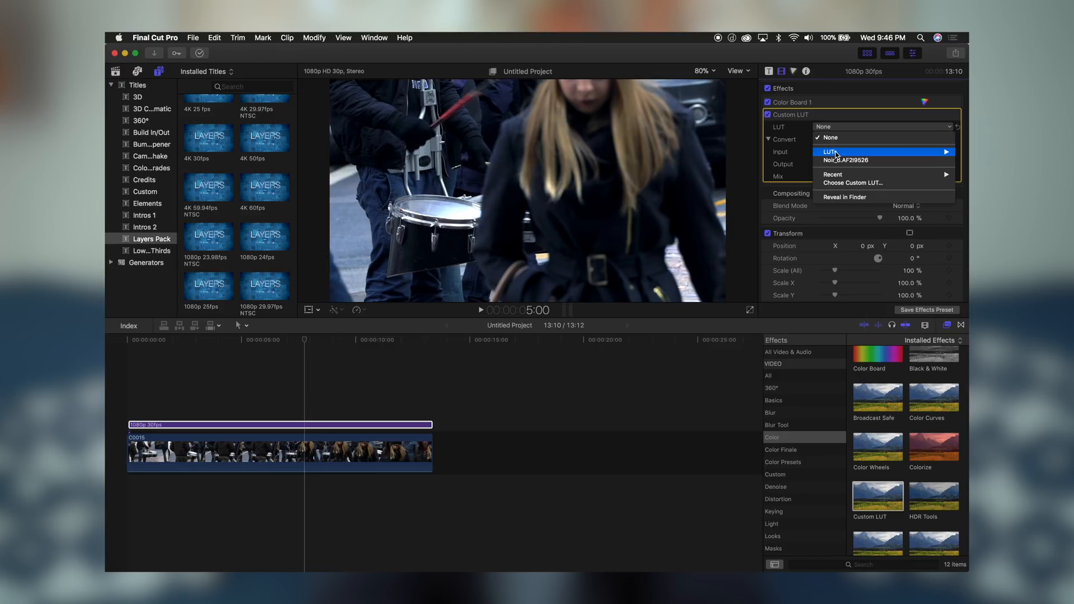
{"action": "mouse_move", "coordinate": [767, 185]}
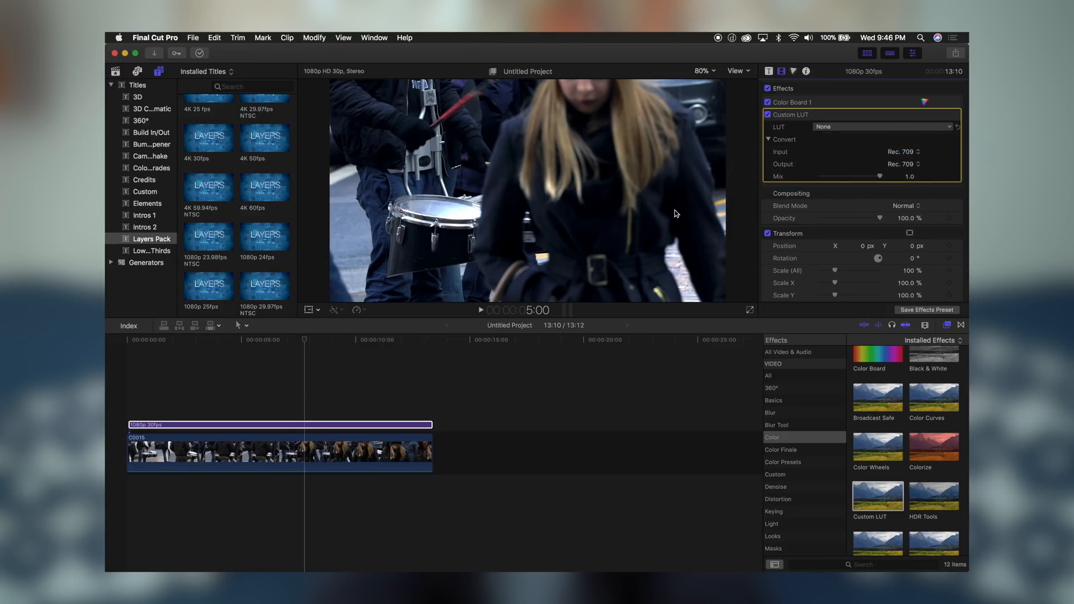
{"action": "left_click", "coordinate": [883, 127]}
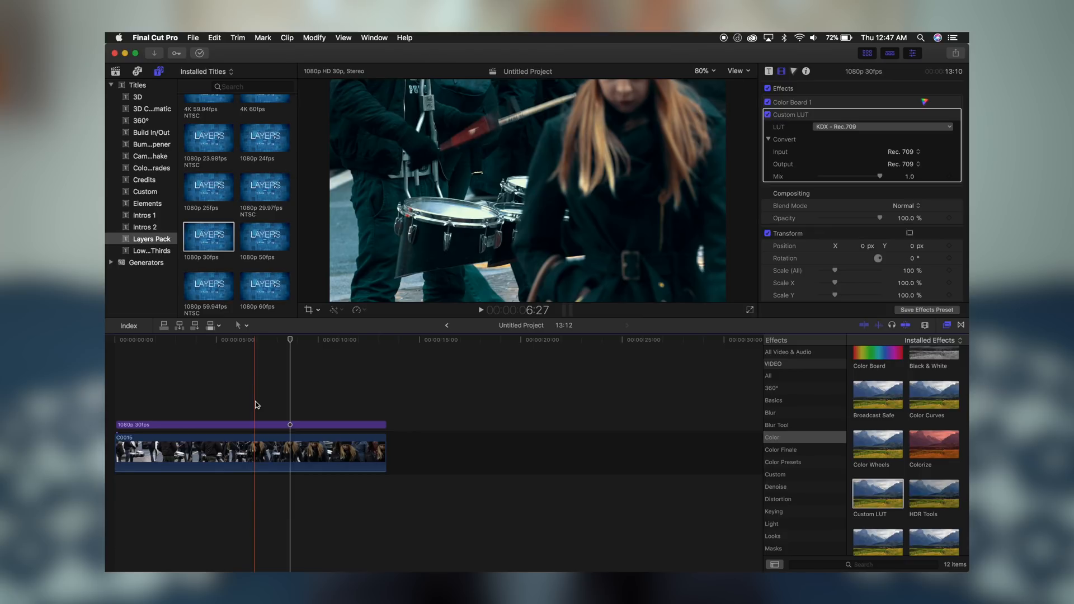
Select the graded adjustment title in the timeline and cut it
{"action": "left_click", "coordinate": [252, 425]}
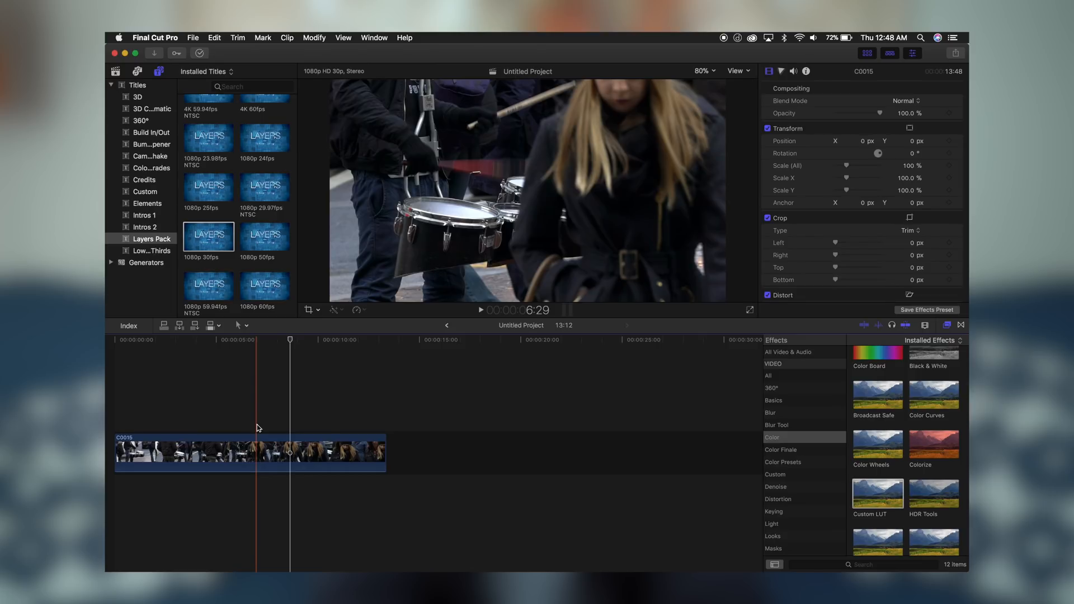
{"action": "left_click", "coordinate": [316, 452]}
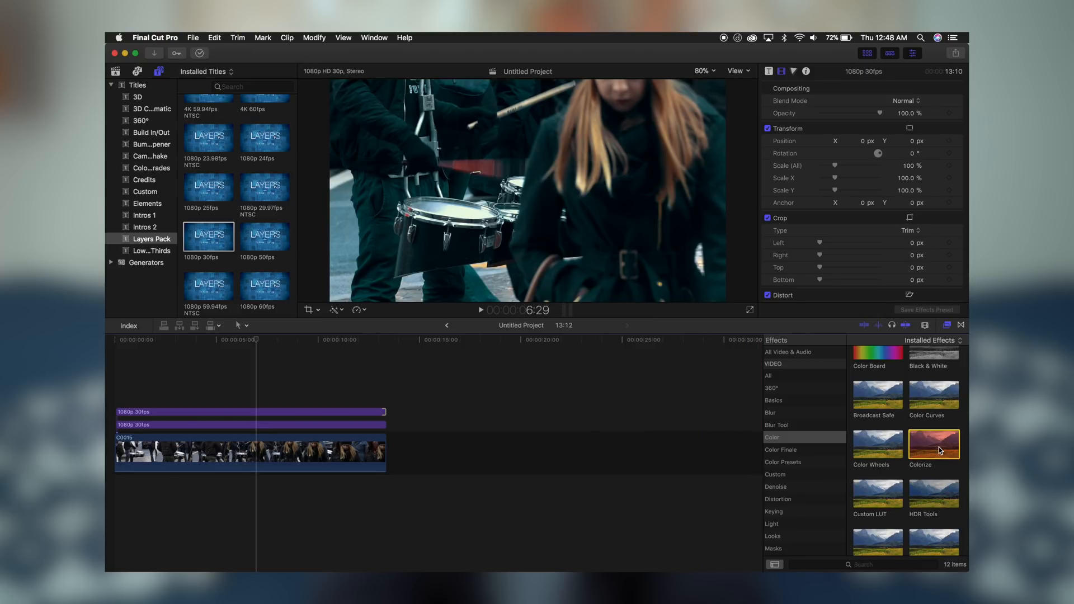
Apply the Colorize effect to the top stacked title for a red monochrome look
{"action": "left_click_drag", "start_coordinate": [934, 444], "coordinate": [356, 414]}
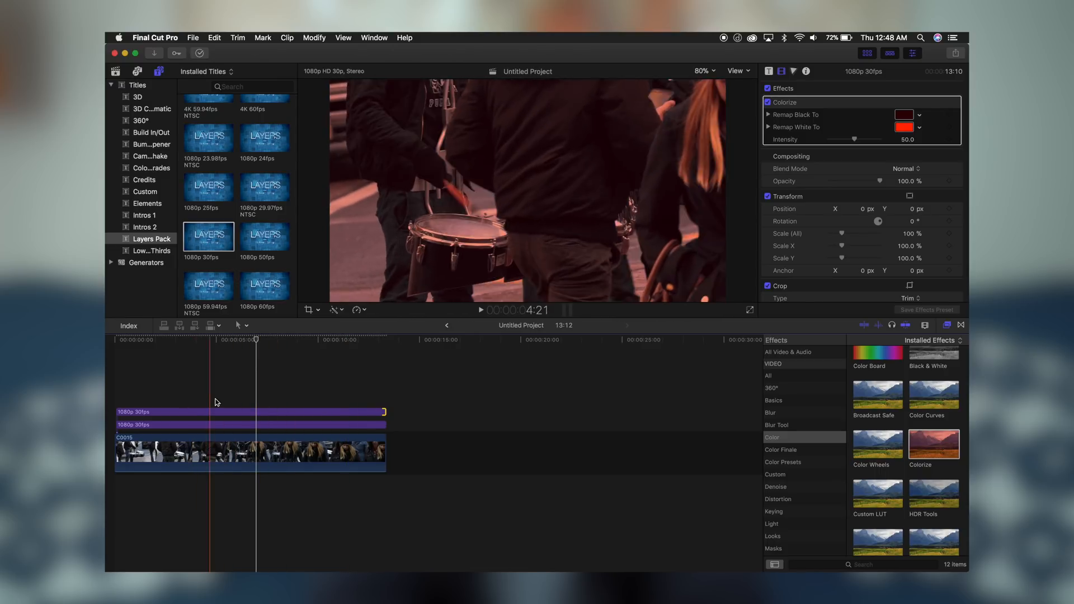
{"action": "left_click", "coordinate": [250, 412]}
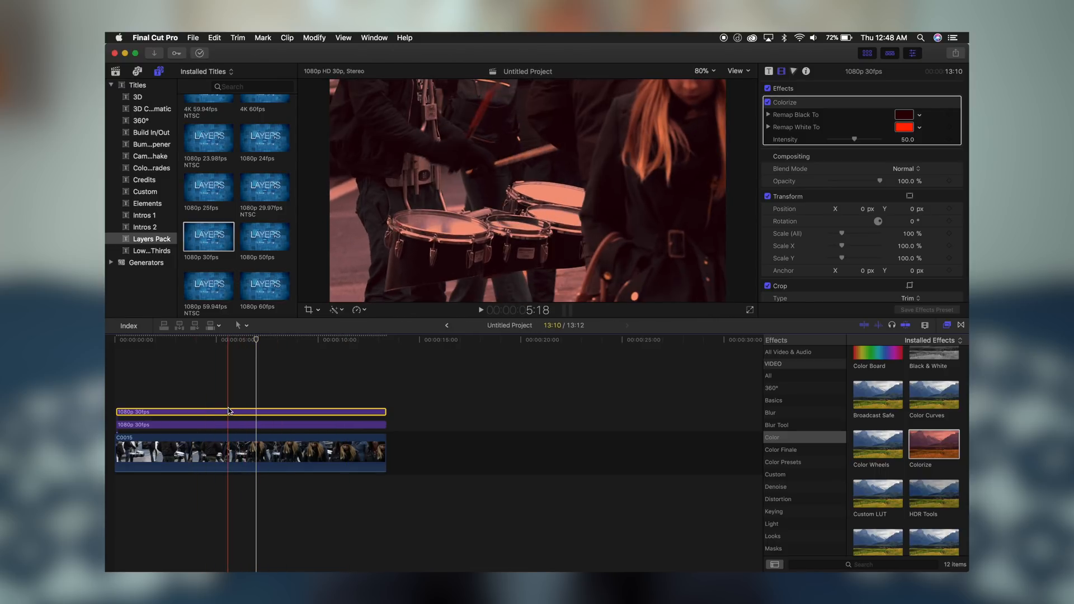